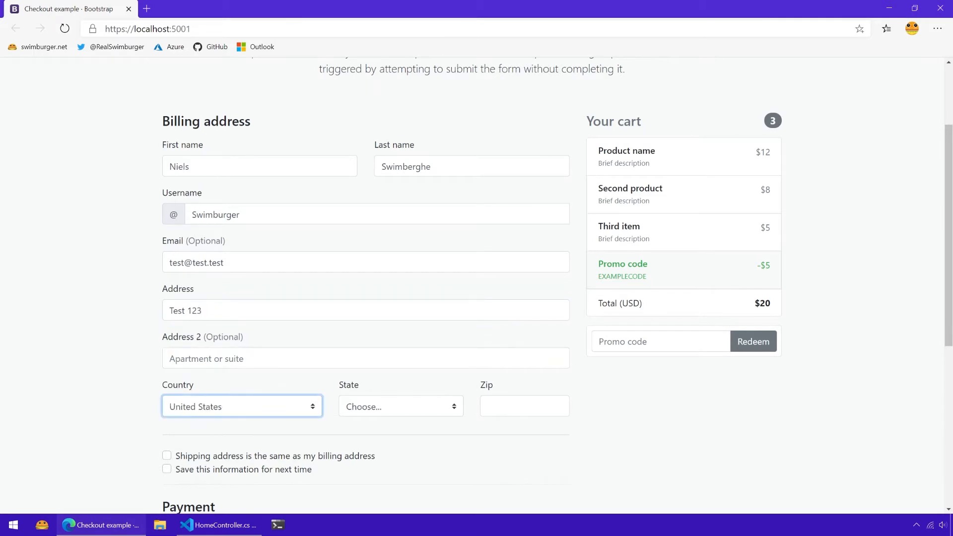
# - Enter the zip code, scroll to the payment section, and try Ctrl+Shift+I for DevTools
pyautogui.write('12345')
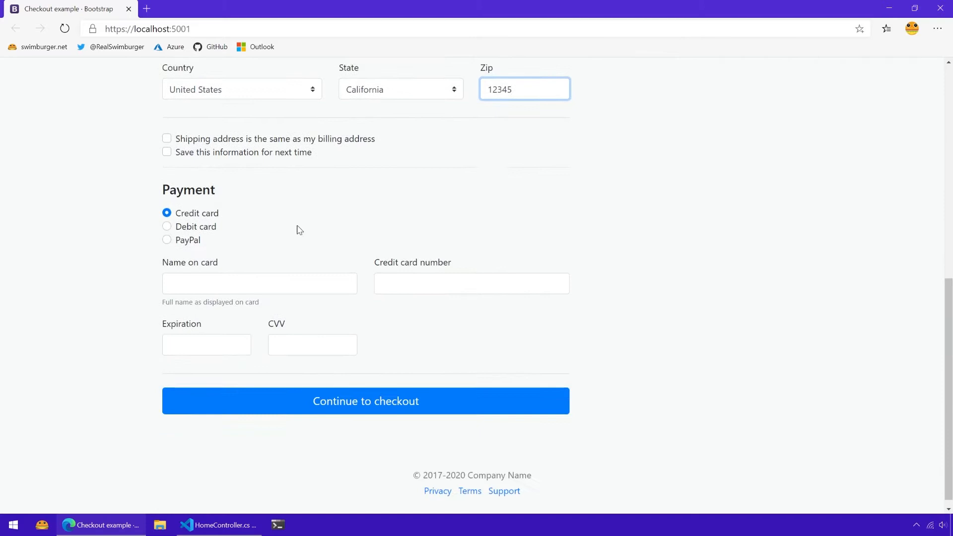
pyautogui.scroll(-3)
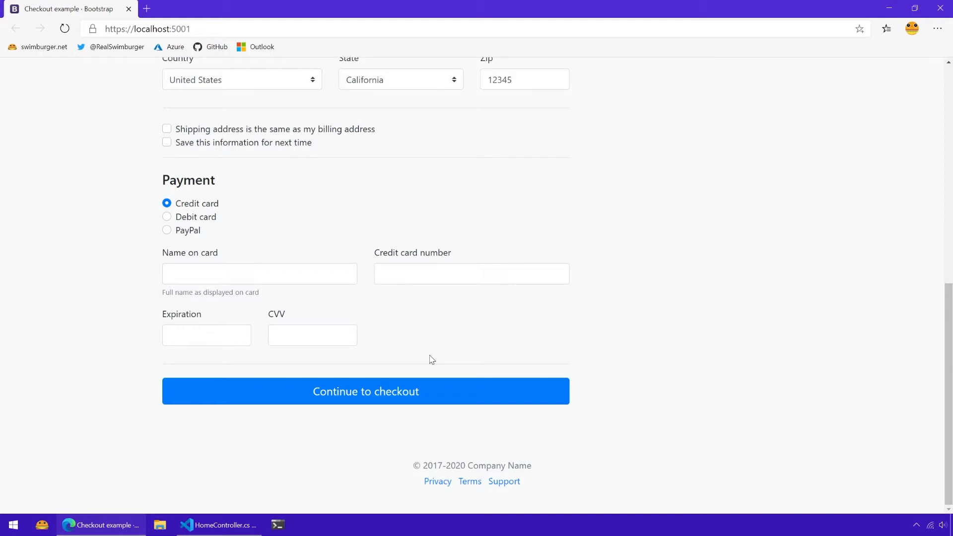
pyautogui.press('Ctrl+Shift+I')
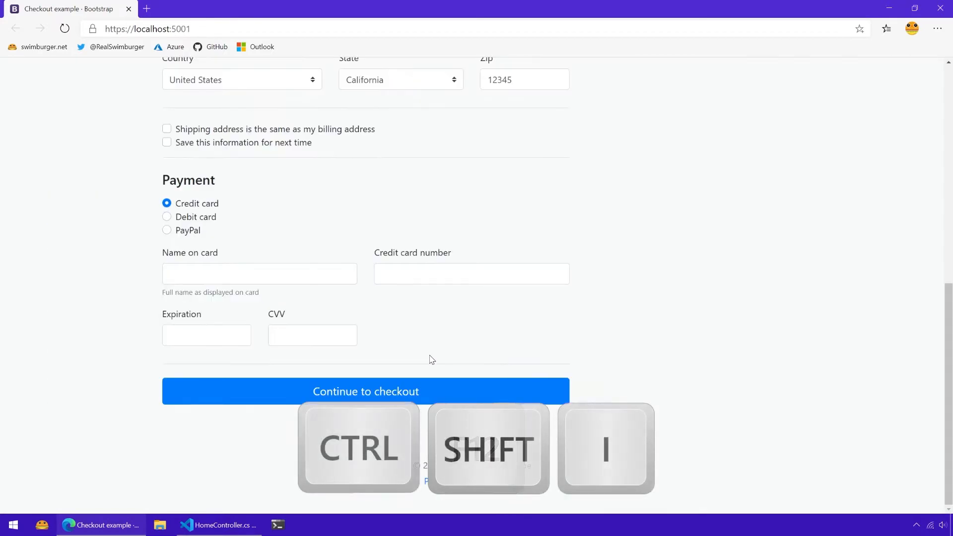
pyautogui.press('Ctrl+Shift+I')
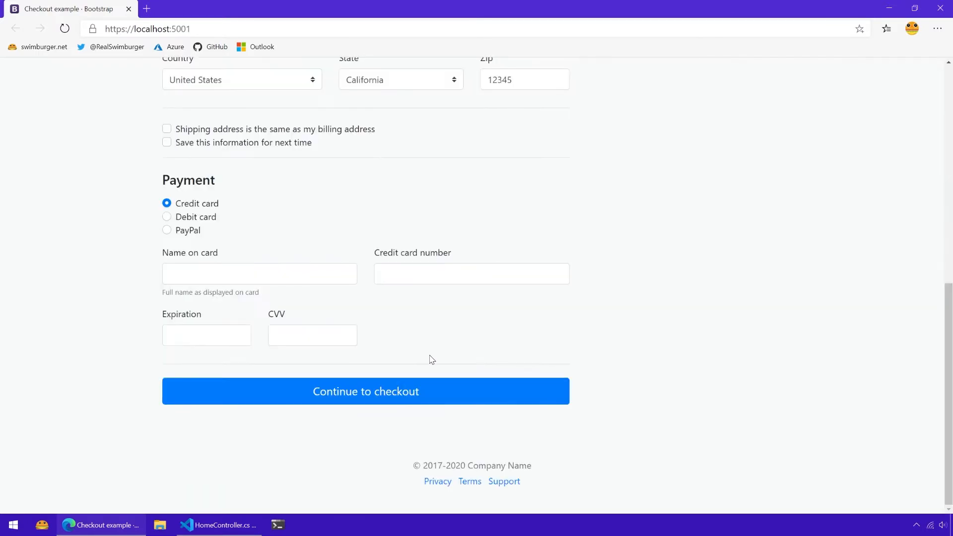
# - Open Developer tools through More tools in the browser menu, on the Network tab
pyautogui.click(938, 28)
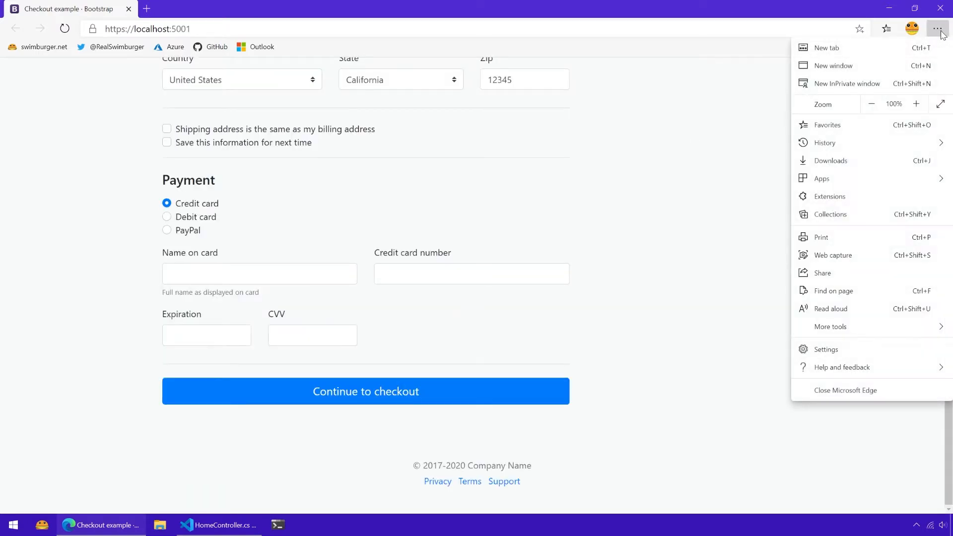
pyautogui.click(831, 327)
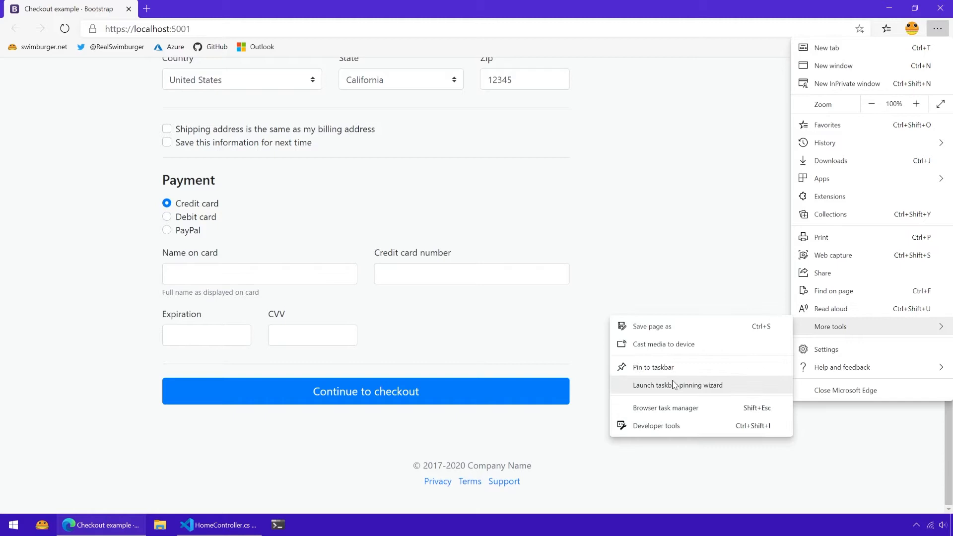
pyautogui.click(656, 425)
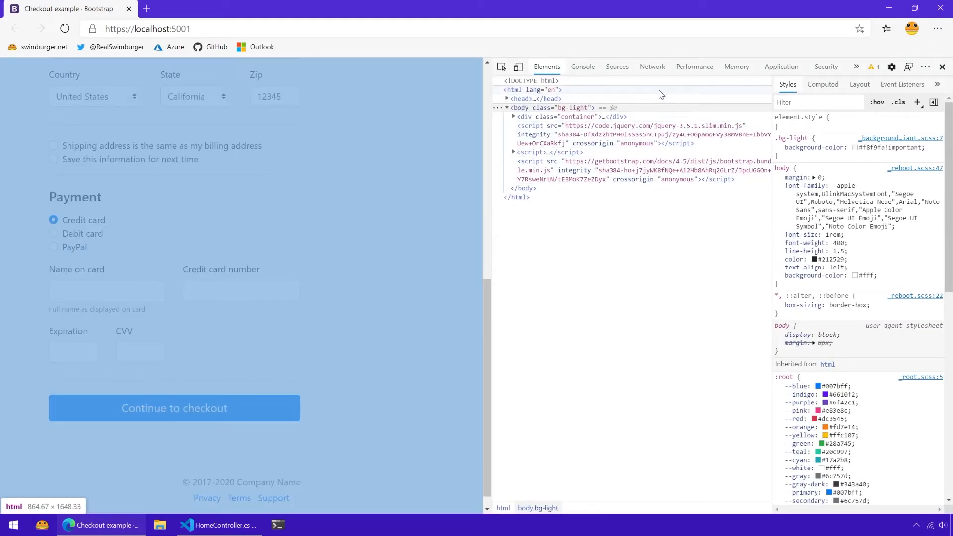
pyautogui.click(653, 66)
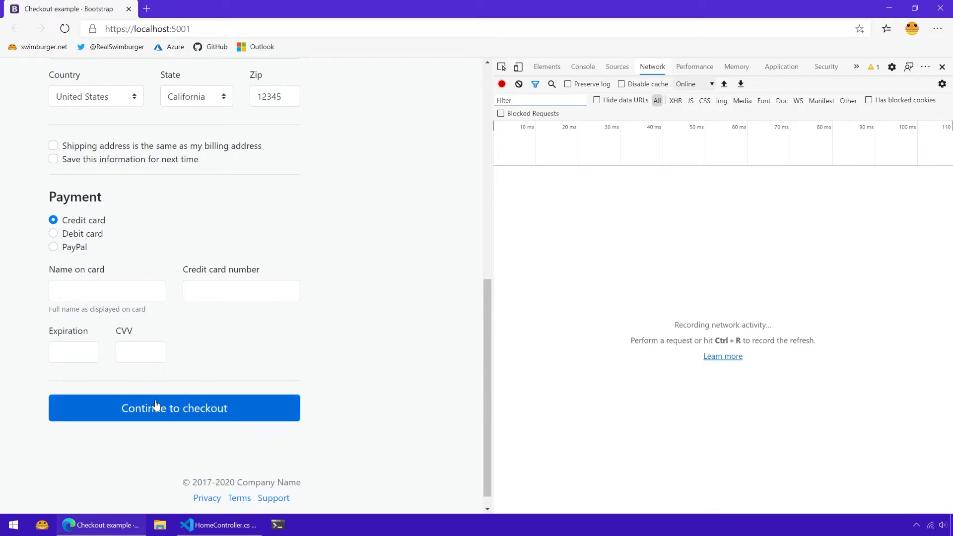
# - Submit the checkout form and open the recorded Checkout request's response preview
pyautogui.click(157, 408)
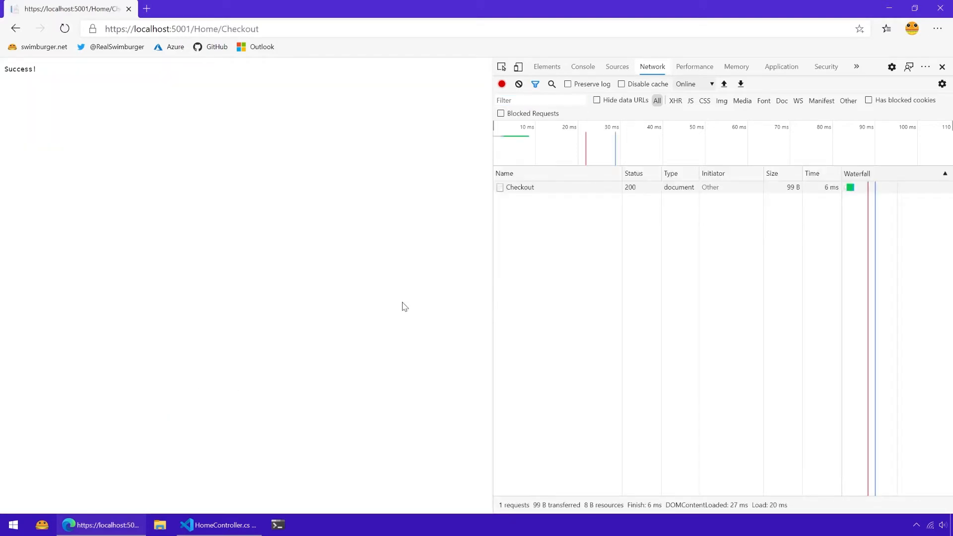
pyautogui.click(520, 187)
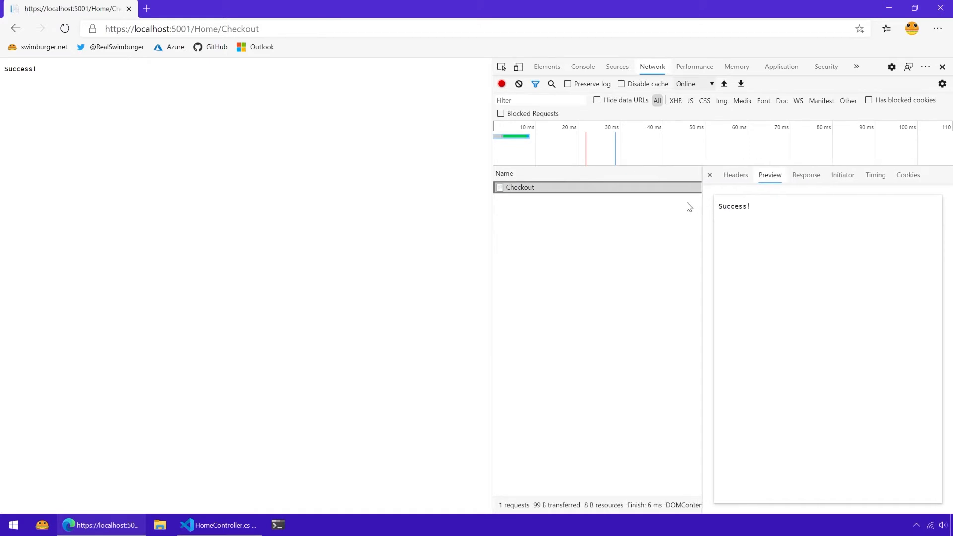
pyautogui.moveTo(538, 208)
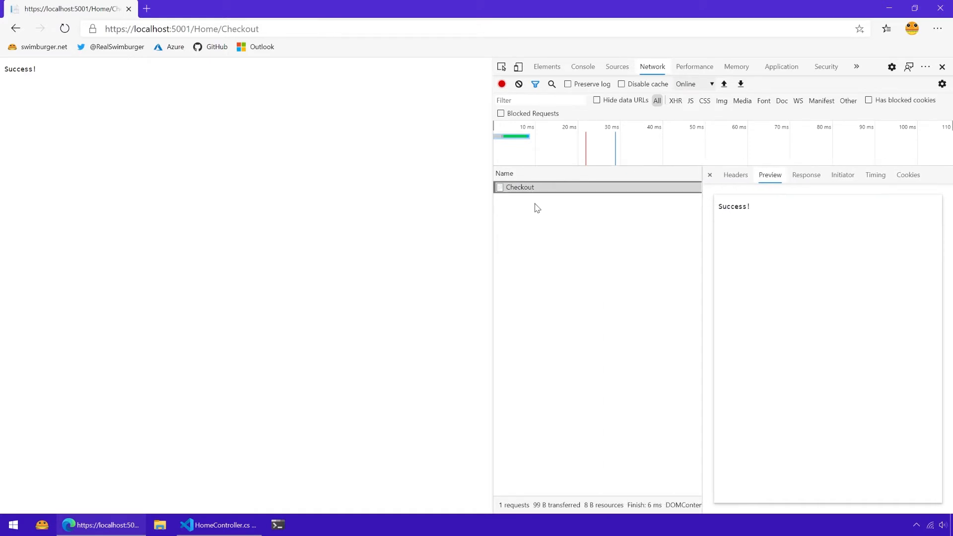
pyautogui.moveTo(530, 187)
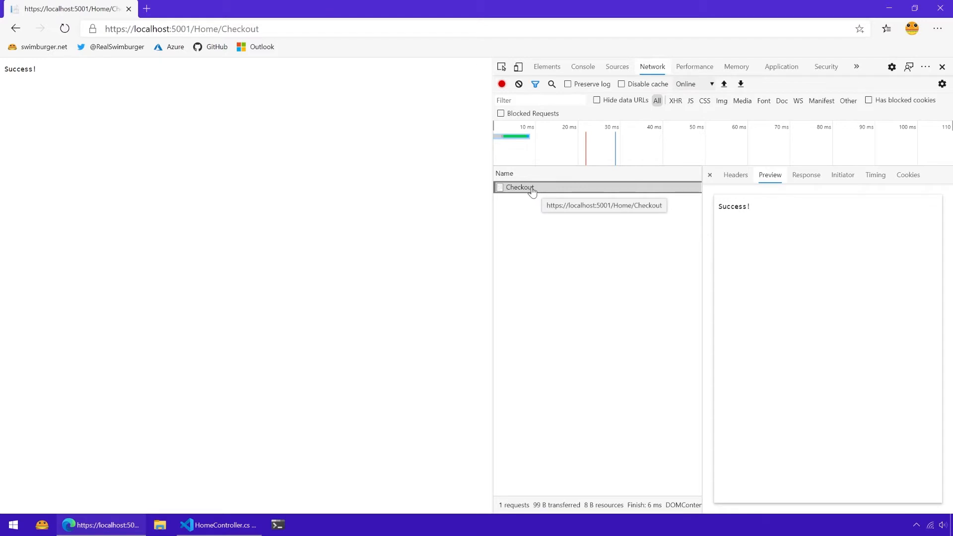
# - Copy the Checkout network request using Copy as PowerShell
pyautogui.rightClick(522, 187)
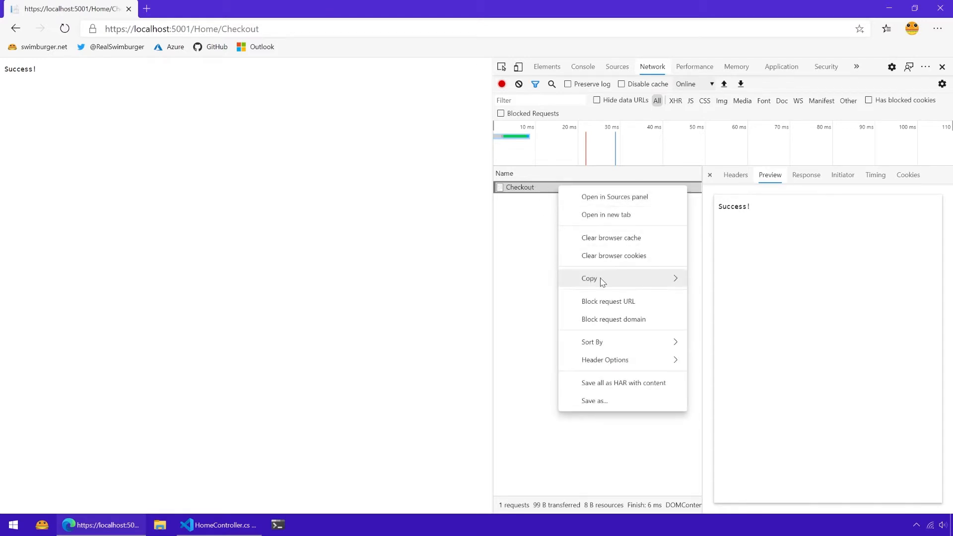
pyautogui.moveTo(598, 279)
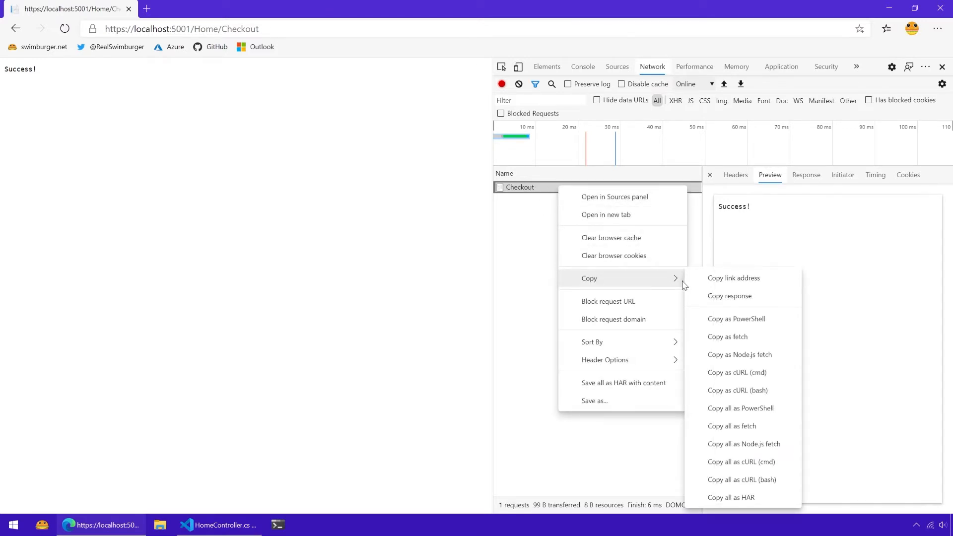
pyautogui.moveTo(737, 321)
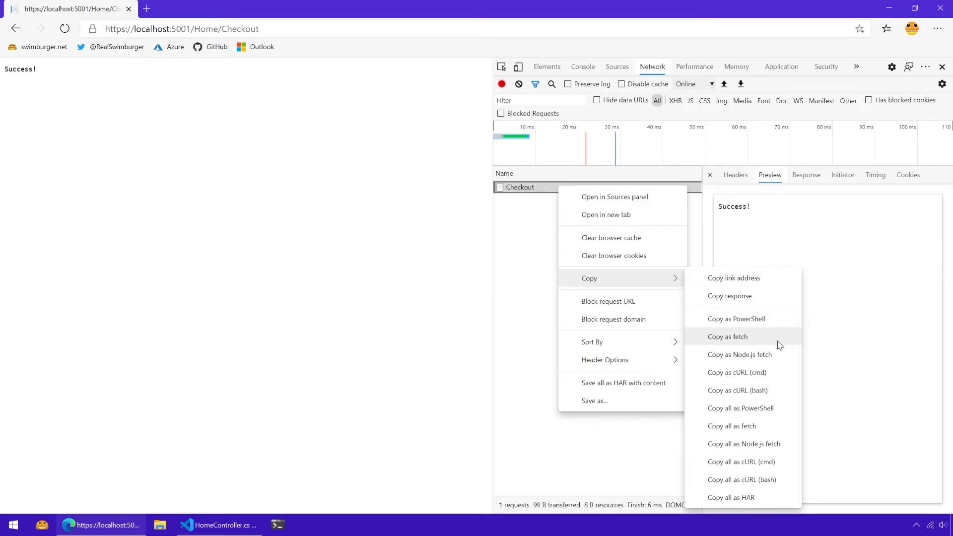
pyautogui.moveTo(782, 378)
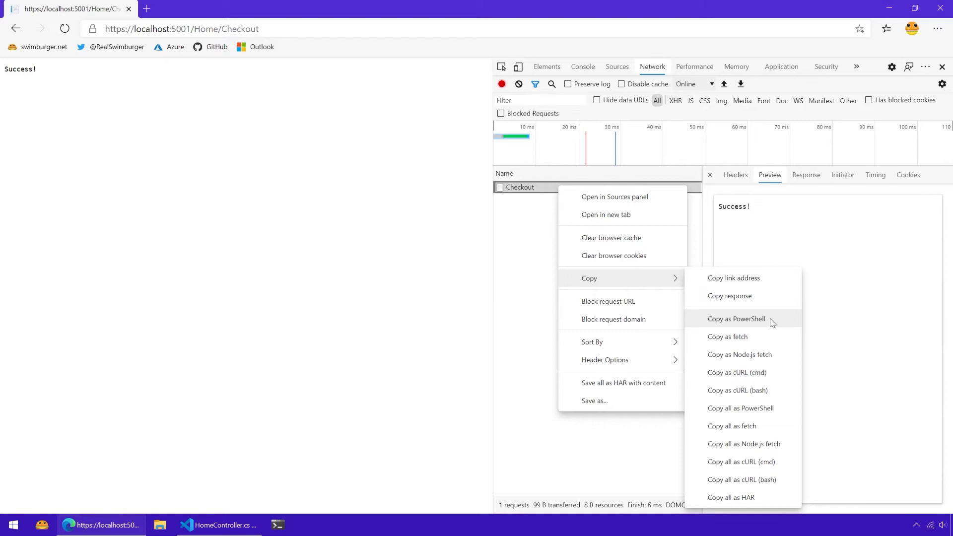
pyautogui.click(737, 319)
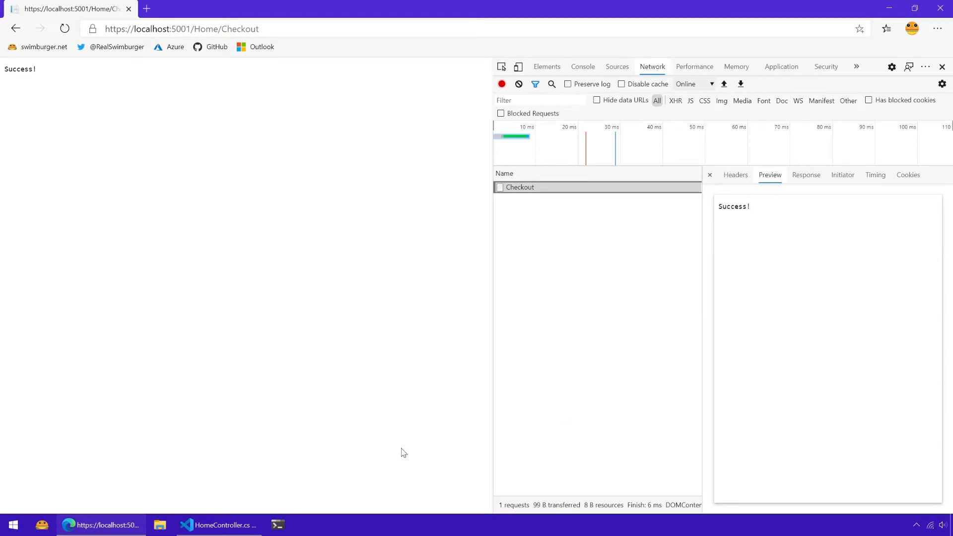
# - Paste the Invoke-WebRequest command into the terminal, accepting the multi-line paste warning
pyautogui.click(279, 524)
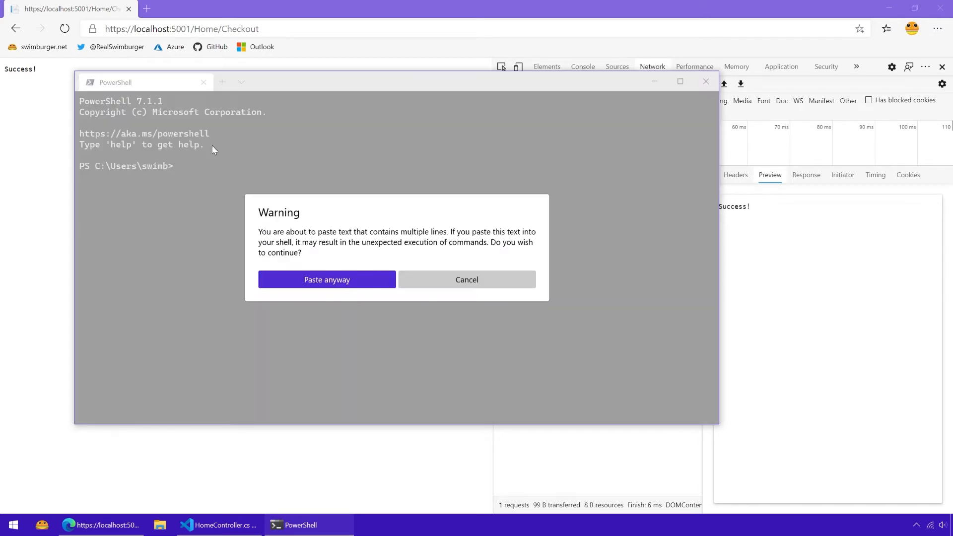
pyautogui.click(327, 280)
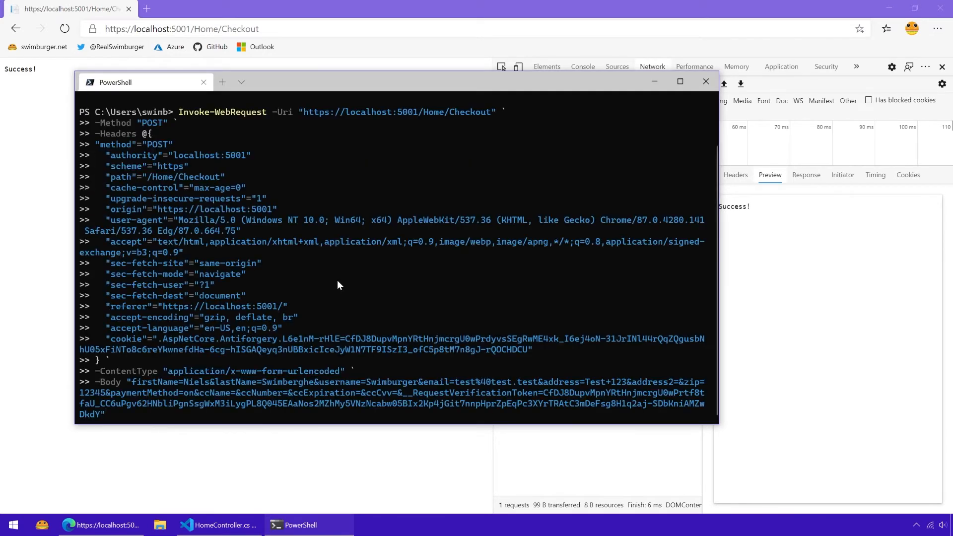
pyautogui.moveTo(227, 526)
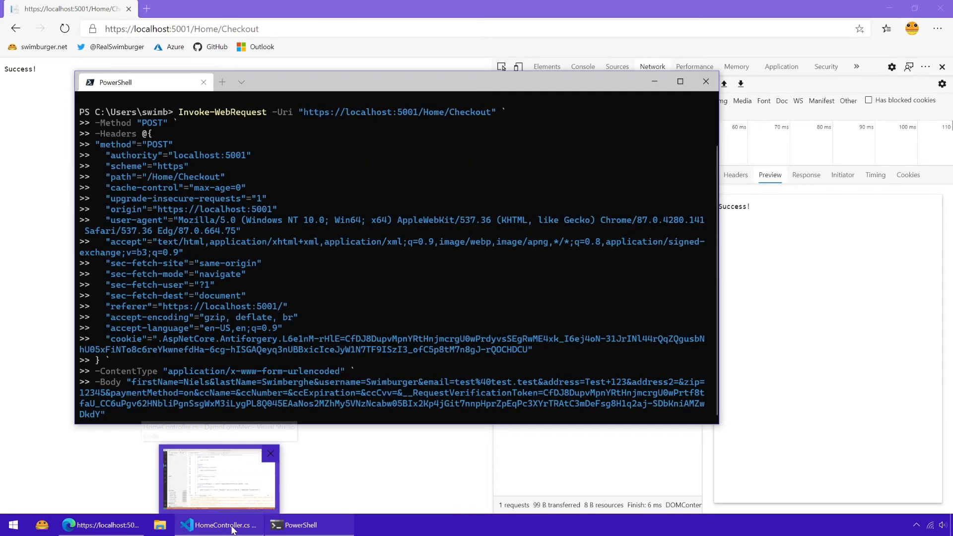
# - Set a breakpoint on line 29, the Checkout action's return line, in VS Code
pyautogui.click(225, 526)
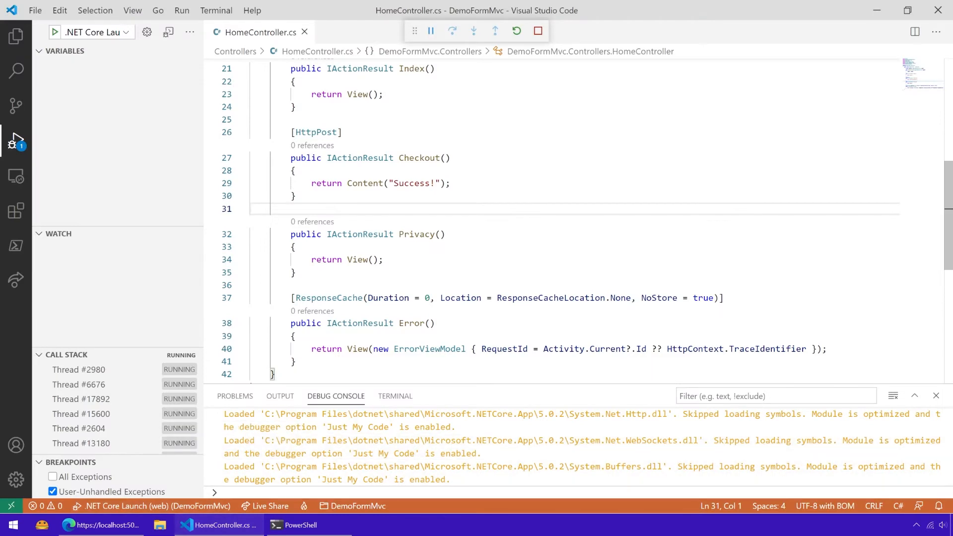
pyautogui.click(210, 184)
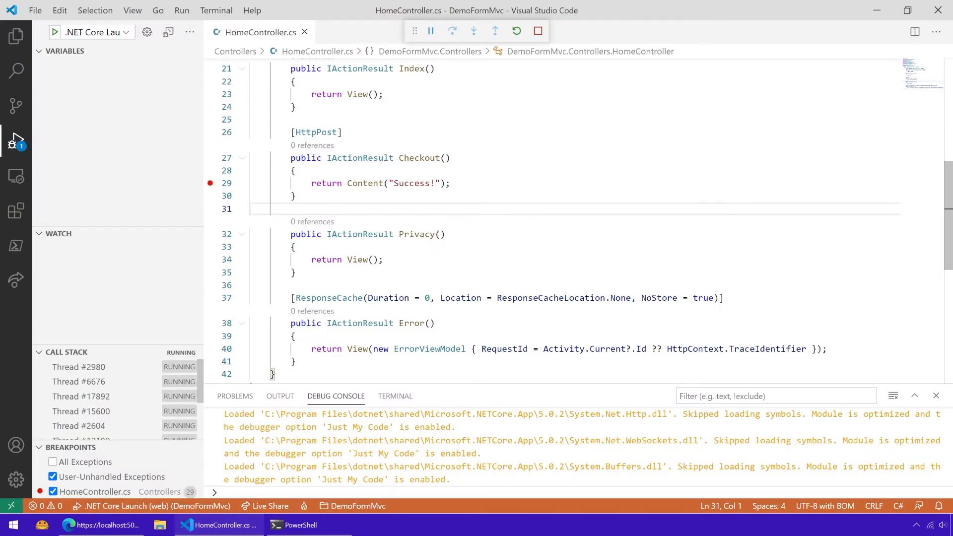
pyautogui.click(301, 525)
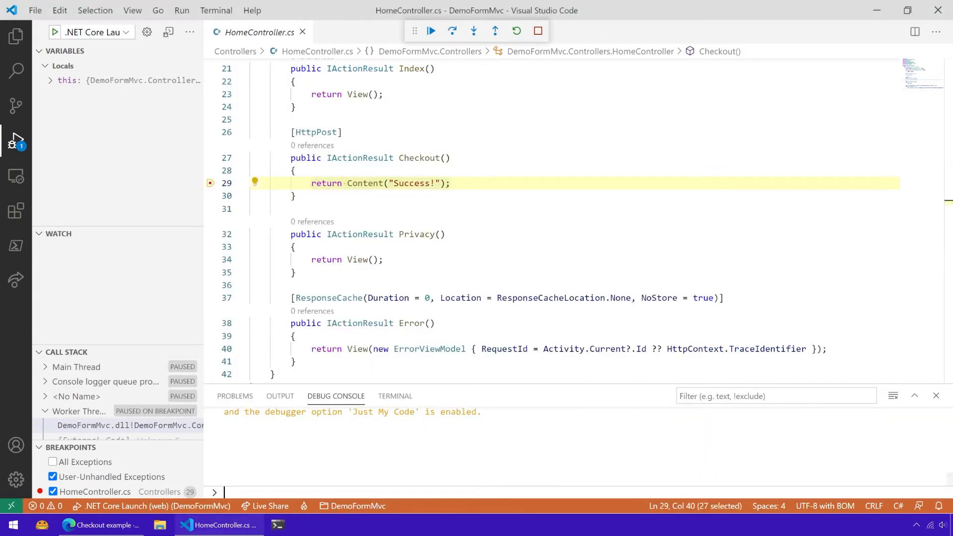
# - Evaluate this.Request.Form[] in the Debug Console
pyautogui.write('this.H')
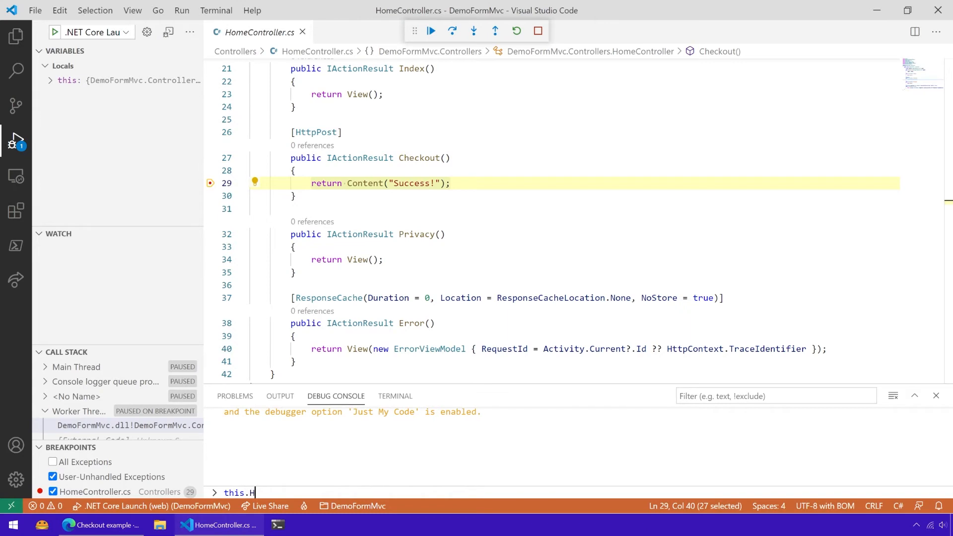
pyautogui.write('equest.')
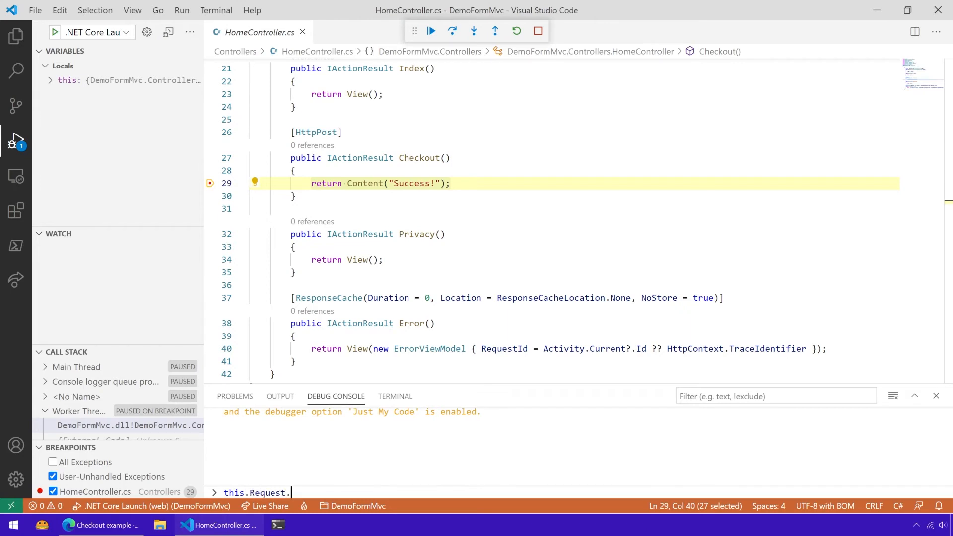
pyautogui.write('Form[]')
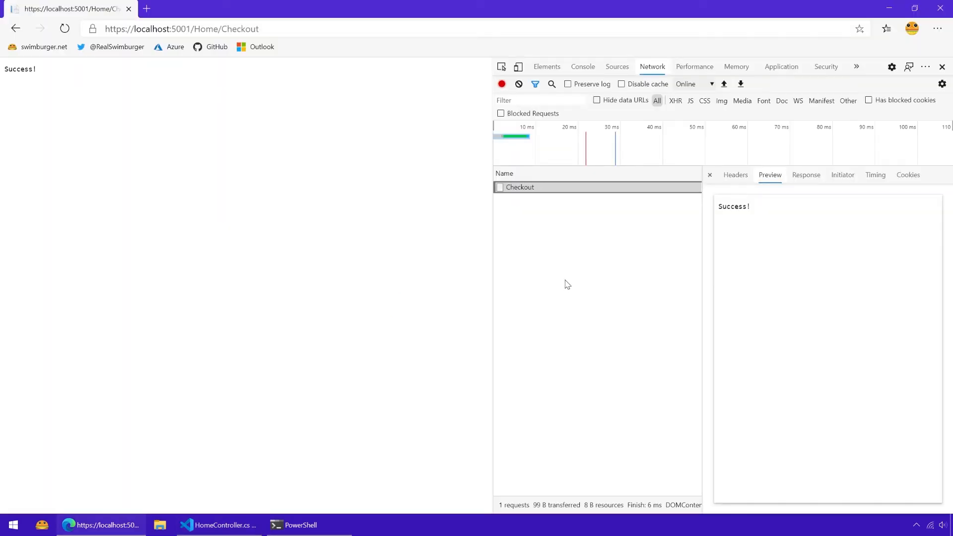
pyautogui.moveTo(551, 188)
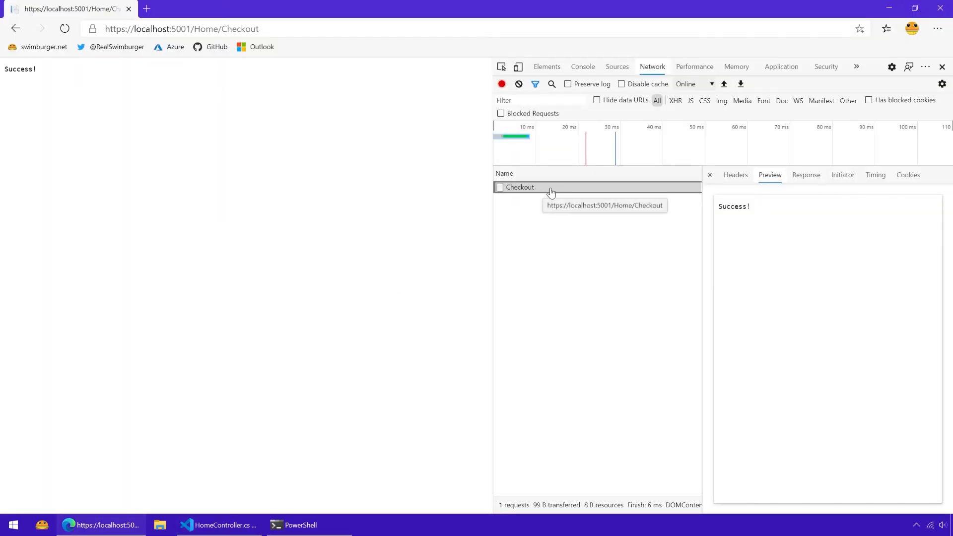
# - Copy the Checkout request as fetch and run it in the Console
pyautogui.rightClick(521, 187)
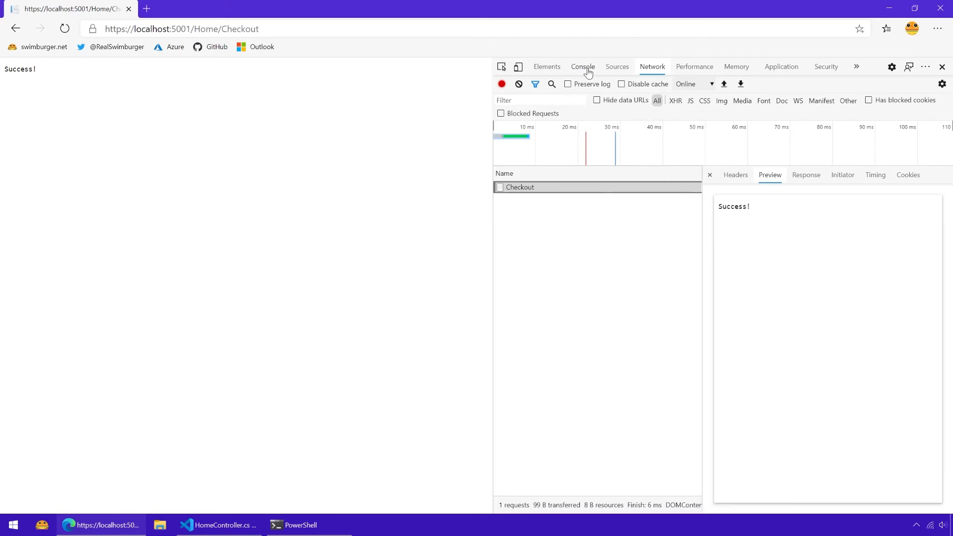
pyautogui.click(583, 66)
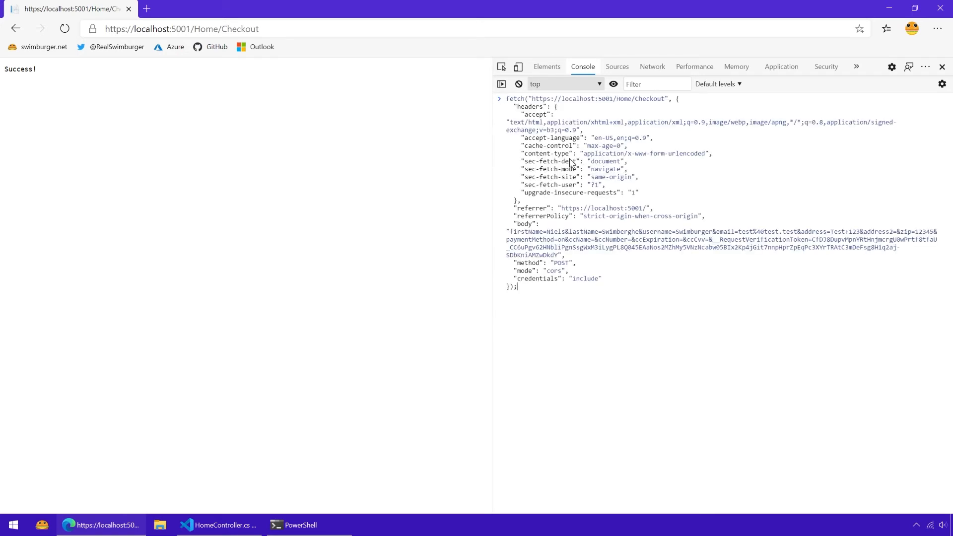
pyautogui.press('Enter')
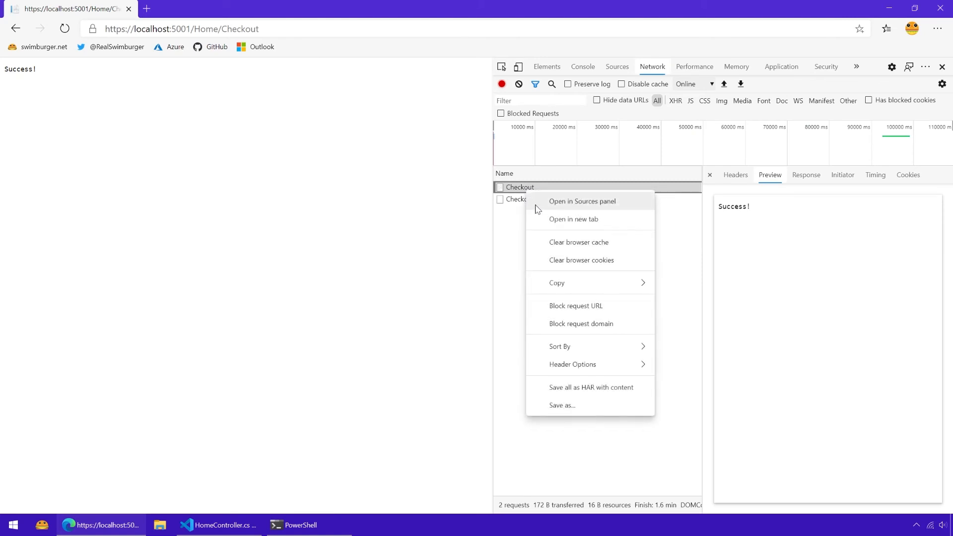
pyautogui.moveTo(557, 283)
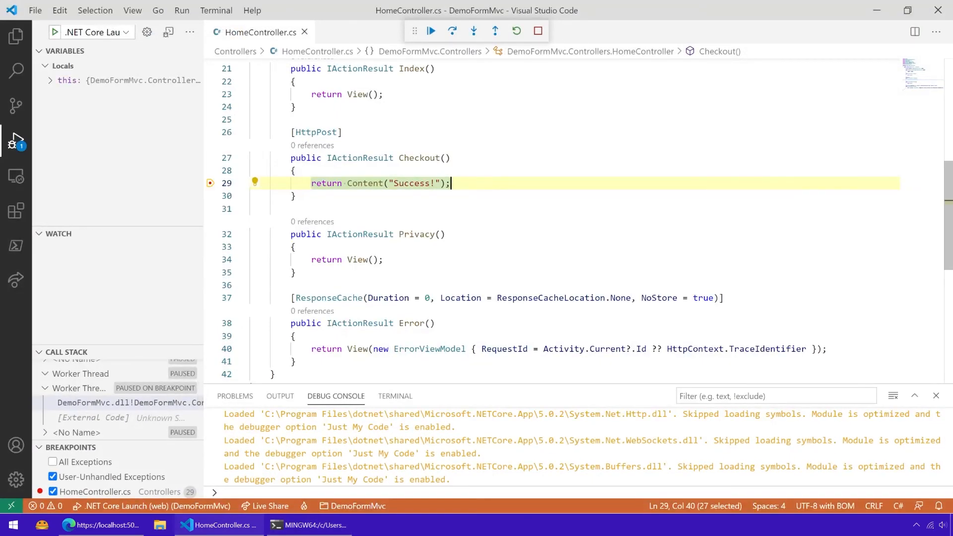
# - Resume the paused request, then stop the DemoFormMvc debugging session
pyautogui.click(431, 31)
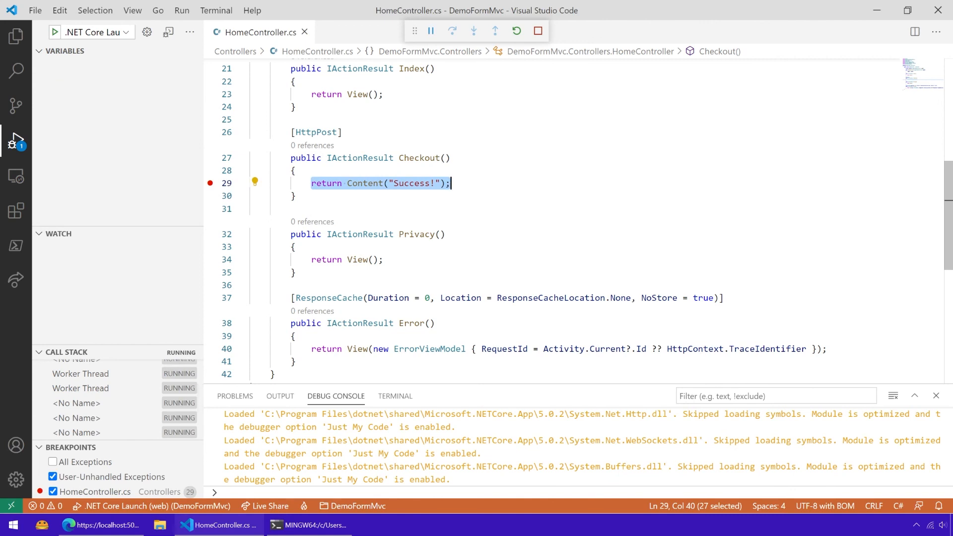
pyautogui.moveTo(537, 30)
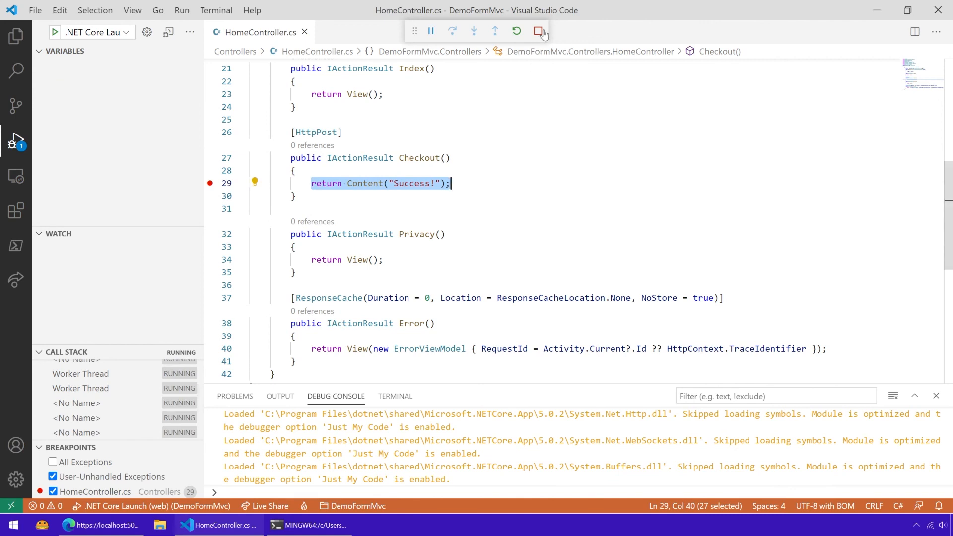
pyautogui.click(537, 31)
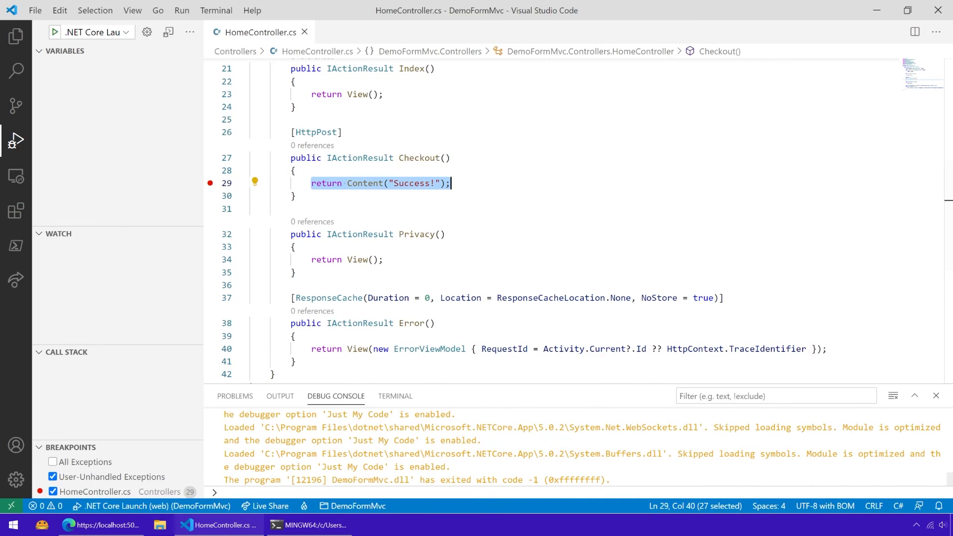